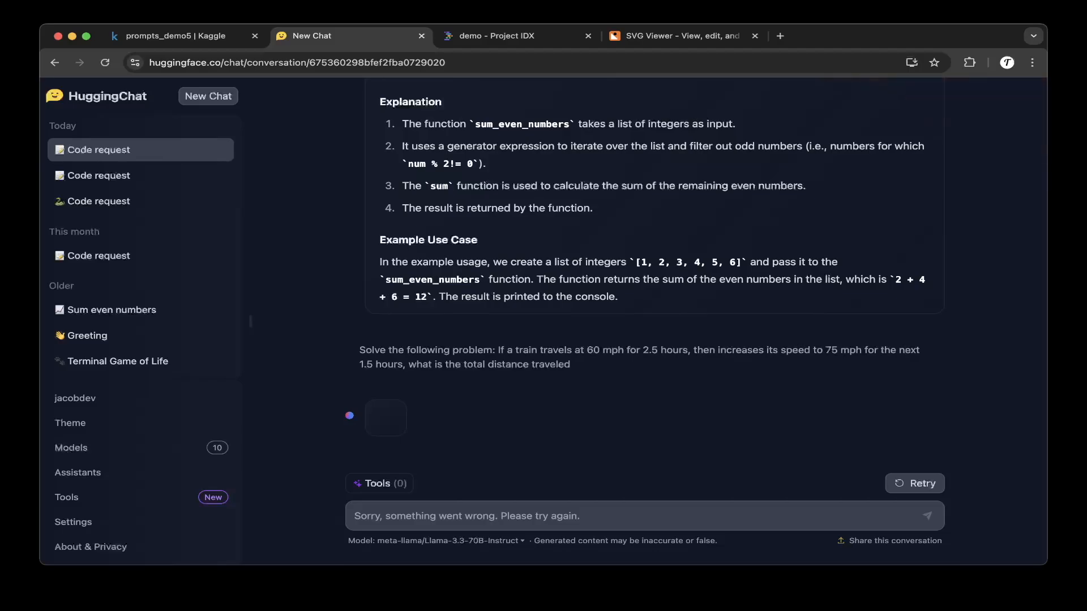
- Regenerate Llama 3.3 70B's failed answer to the train distance problem with Retry
{"action": "left_click", "coordinate": [506, 35]}
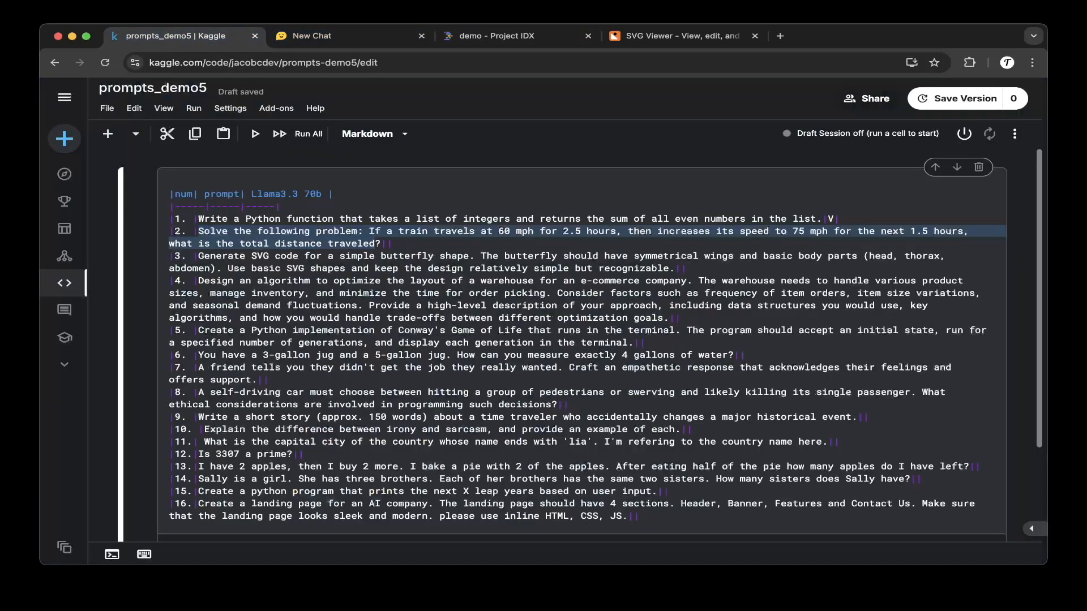
- Switch to the Kaggle notebook tab to mark the train problem in row 2
{"action": "left_click", "coordinate": [326, 35]}
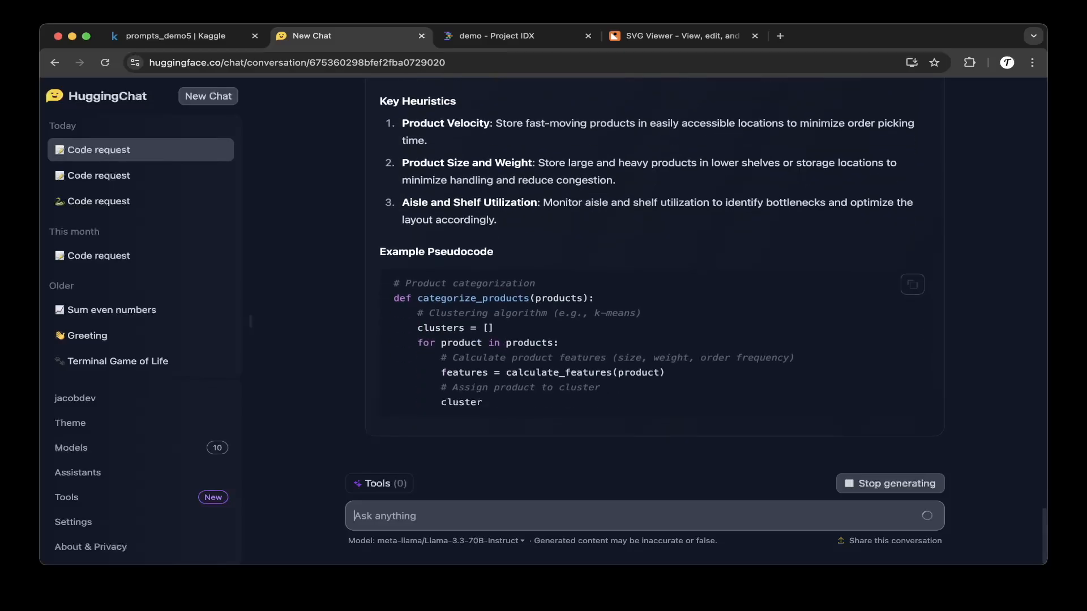
- Scroll through the streaming warehouse layout answer with its heuristics and pseudocode
{"action": "scroll", "scroll_direction": "down", "scroll_amount": 3}
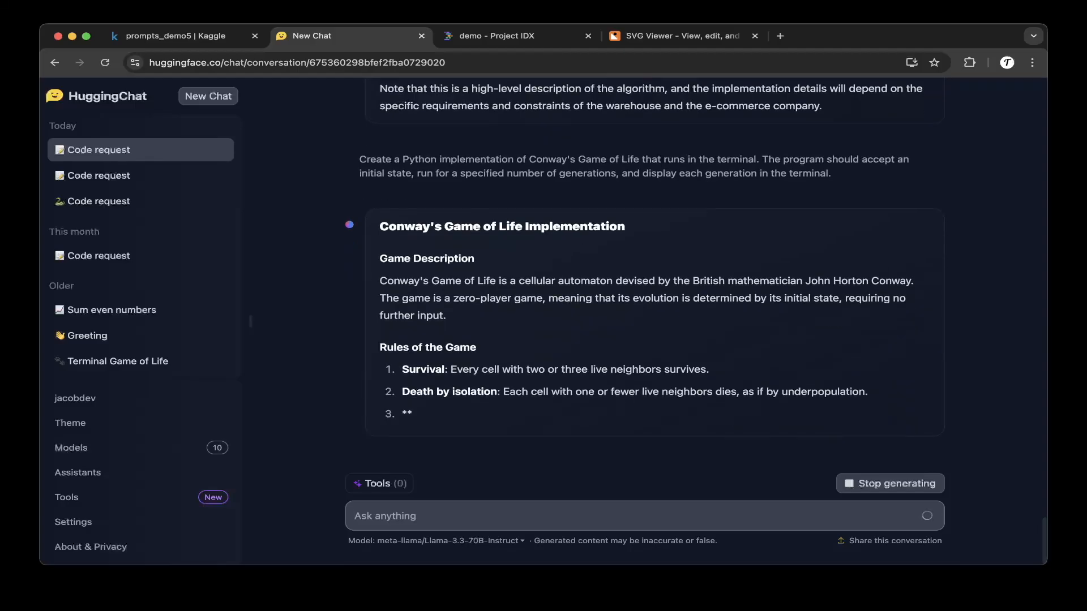
- Scroll through the generating Conway's Game of Life Python code, then switch tabs
{"action": "scroll", "scroll_direction": "down", "scroll_amount": 3}
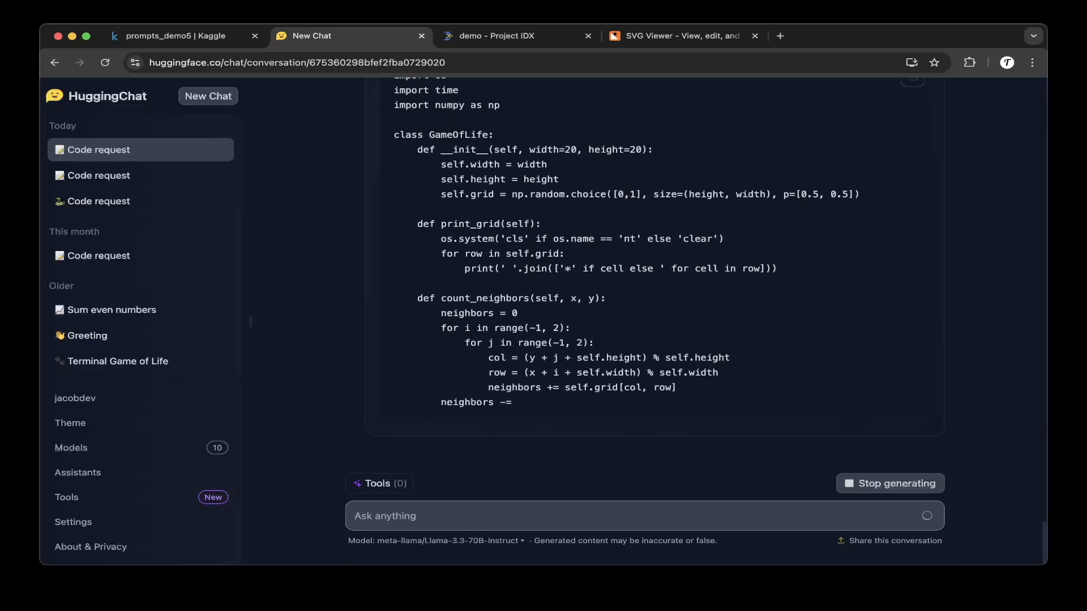
{"action": "left_click", "coordinate": [499, 35]}
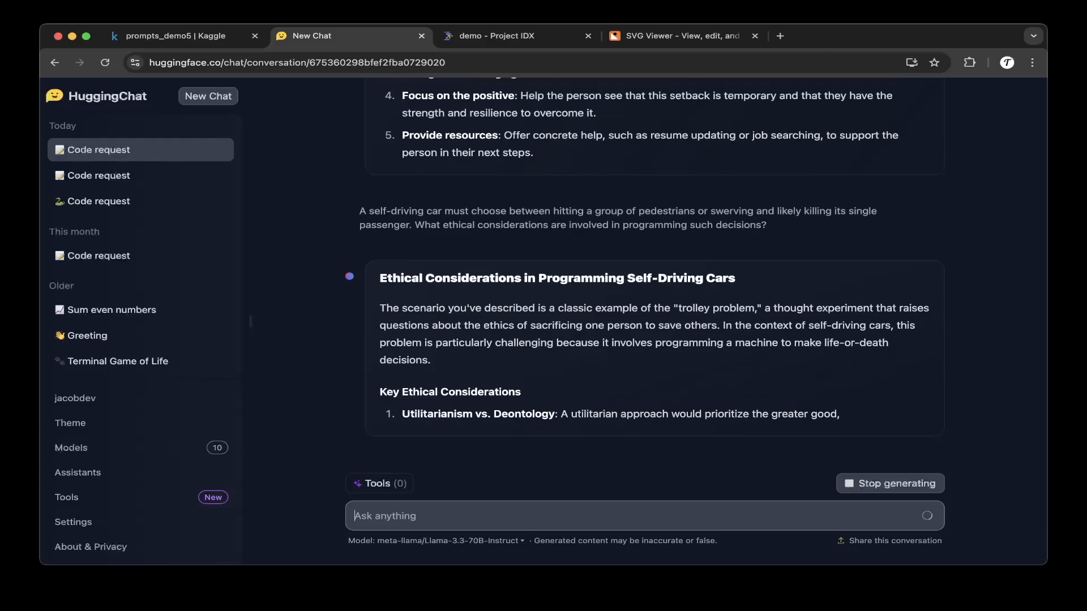
- Switch tabs to send the self-driving car pedestrians-versus-passenger ethics prompt
{"action": "left_click", "coordinate": [180, 35]}
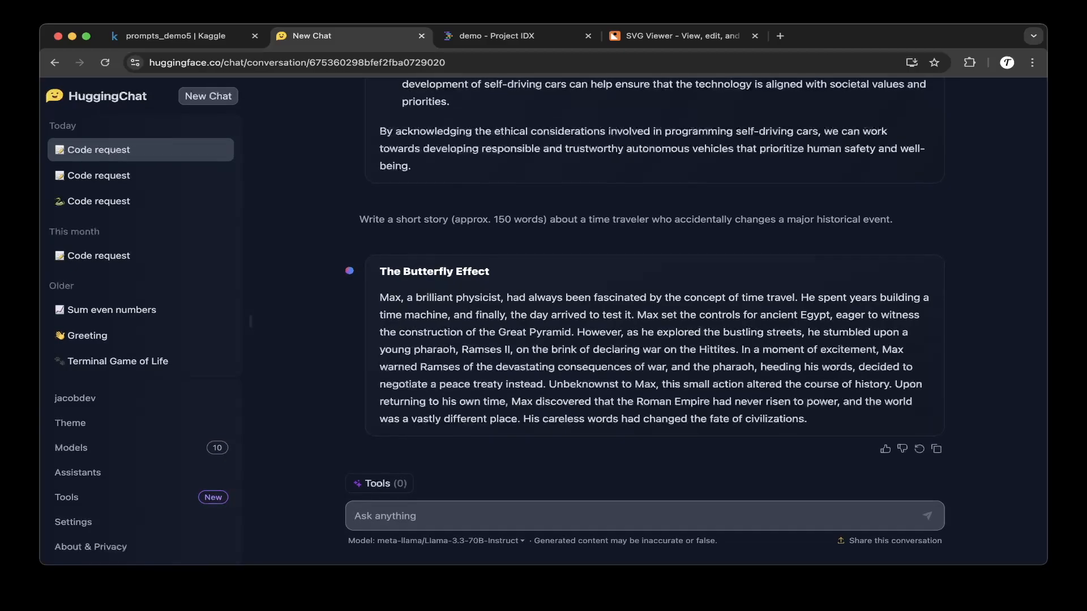
- Switch tabs to send the 150-word time-traveler short story prompt
{"action": "left_click", "coordinate": [183, 35]}
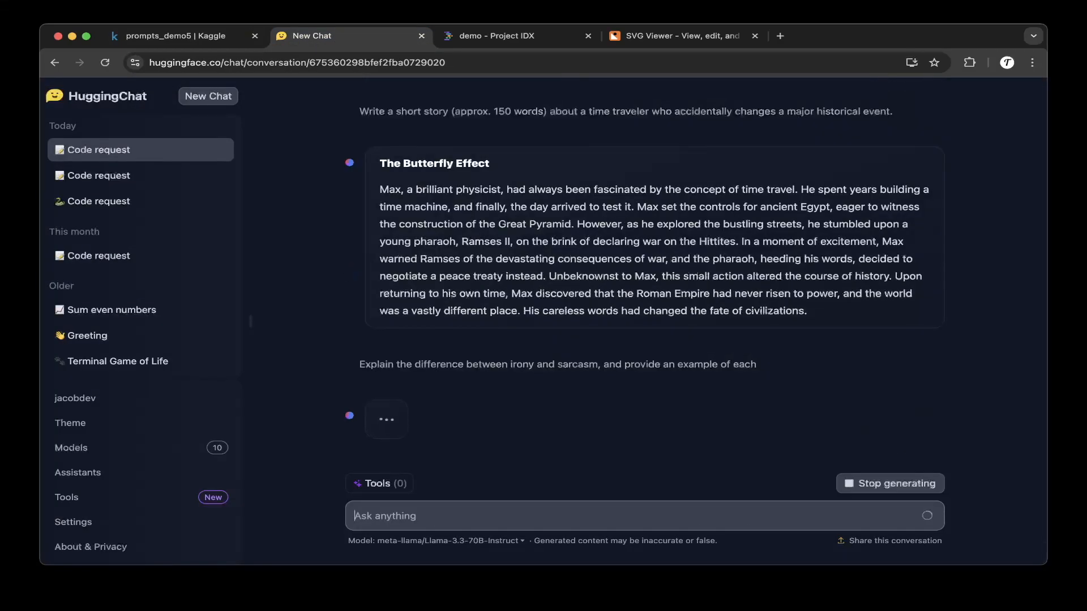
- Scroll down through the irony versus sarcasm explanation
{"action": "scroll", "scroll_direction": "down", "scroll_amount": 3}
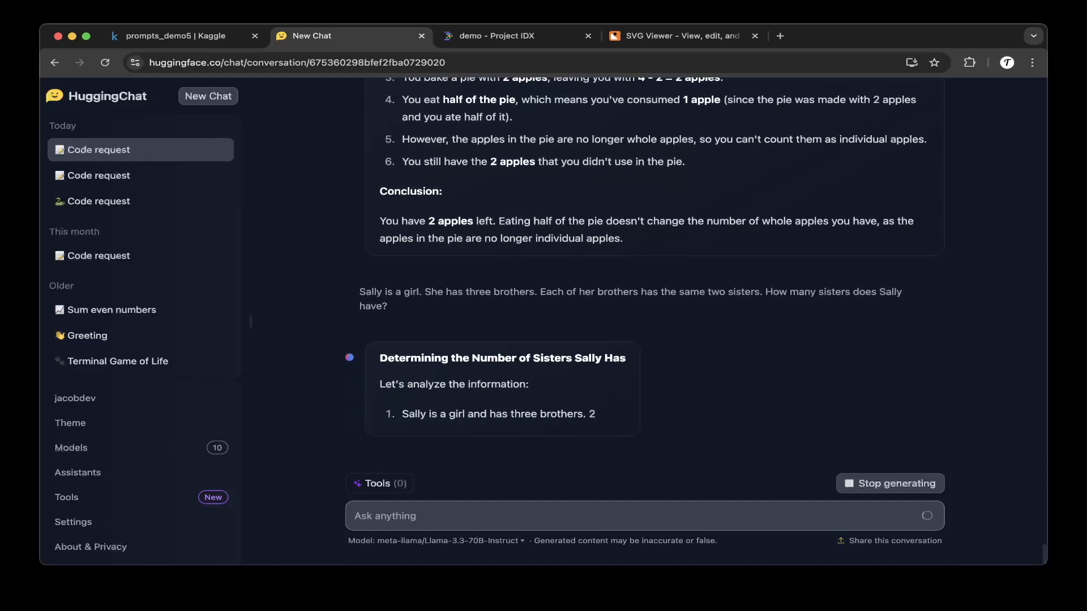